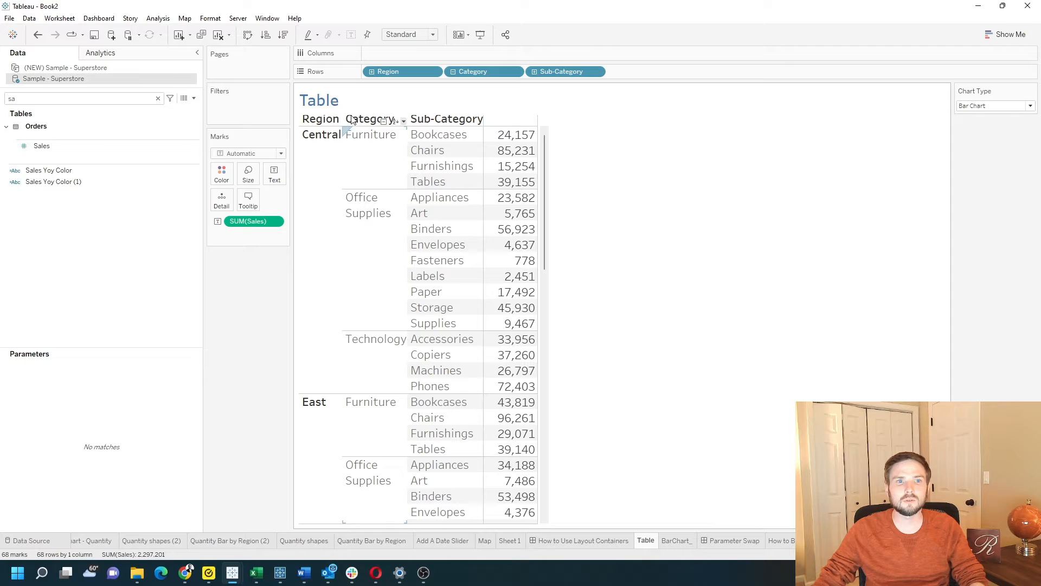
- Switch to the BarChart_ worksheet to check the Sales by Region bars
{"action": "left_click", "coordinate": [676, 540]}
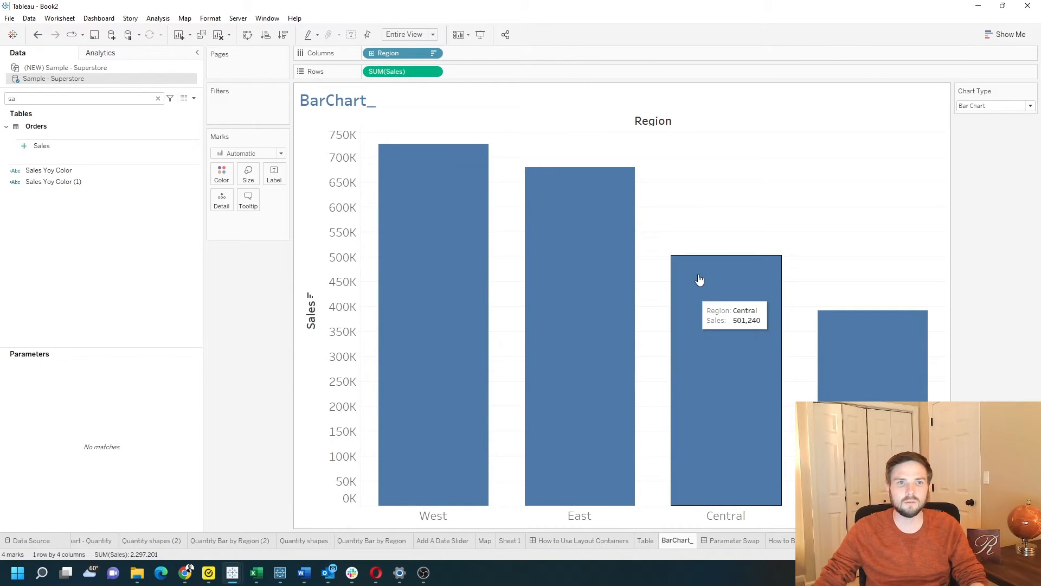
{"action": "mouse_move", "coordinate": [640, 193]}
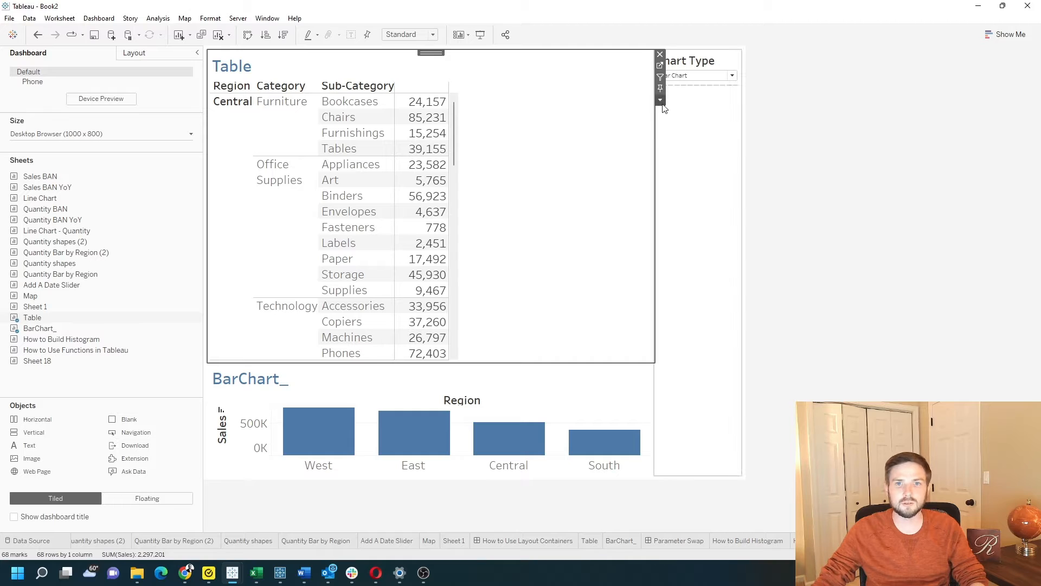
- Return to the BarChart_ worksheet to reach the Data pane options
{"action": "left_click", "coordinate": [660, 100]}
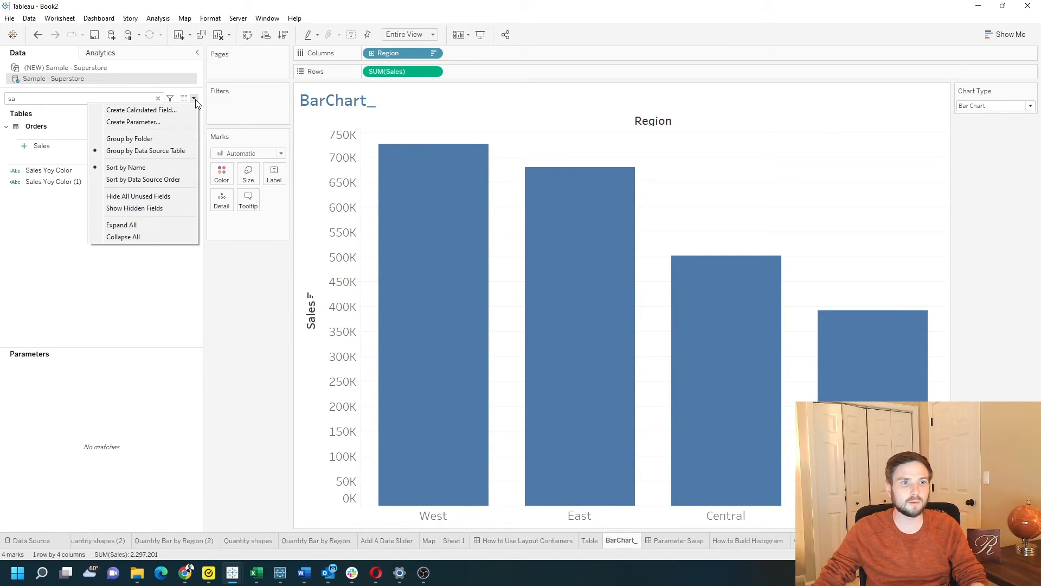
- Create a String parameter Chart Type 2 with list values Bar and Table
{"action": "left_click", "coordinate": [133, 121]}
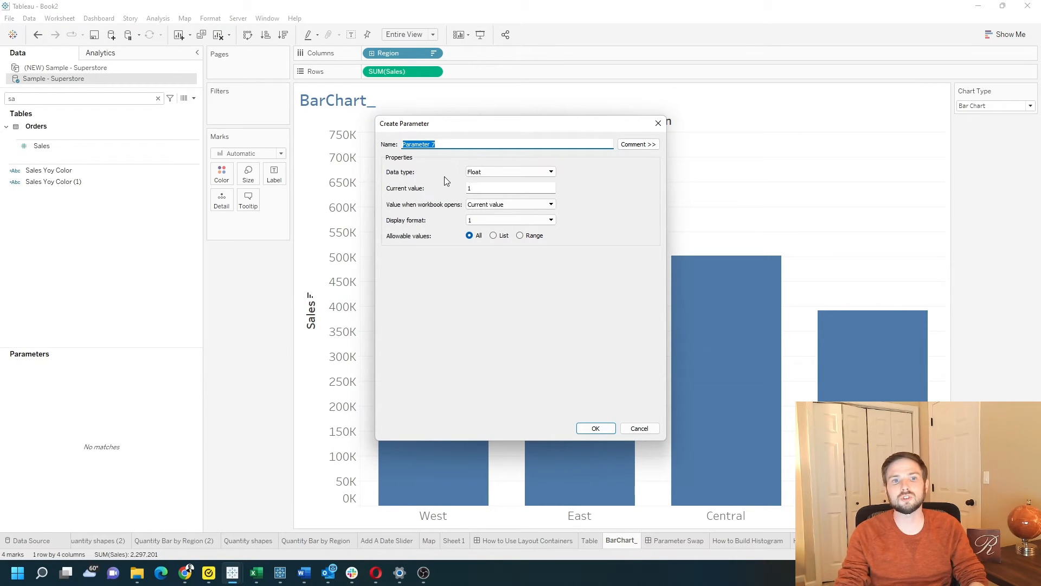
{"action": "type", "text": "Chart Type 2"}
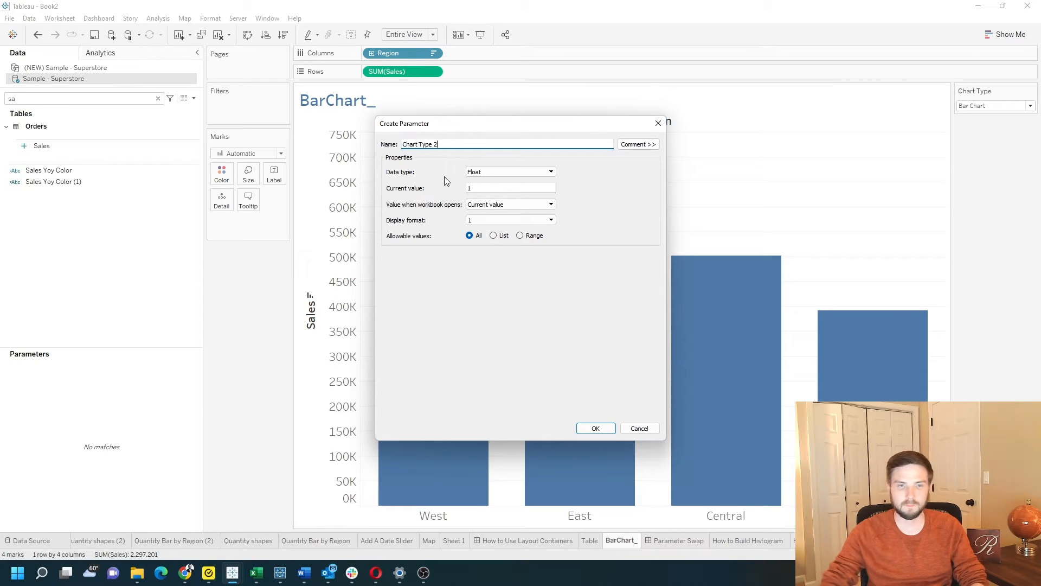
{"action": "left_click", "coordinate": [509, 171]}
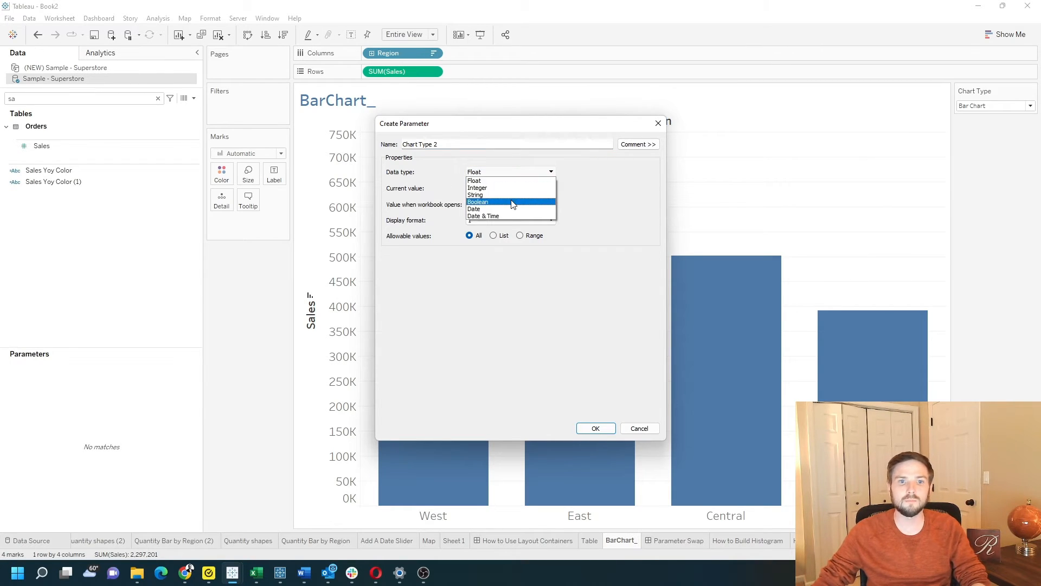
{"action": "left_click", "coordinate": [476, 194]}
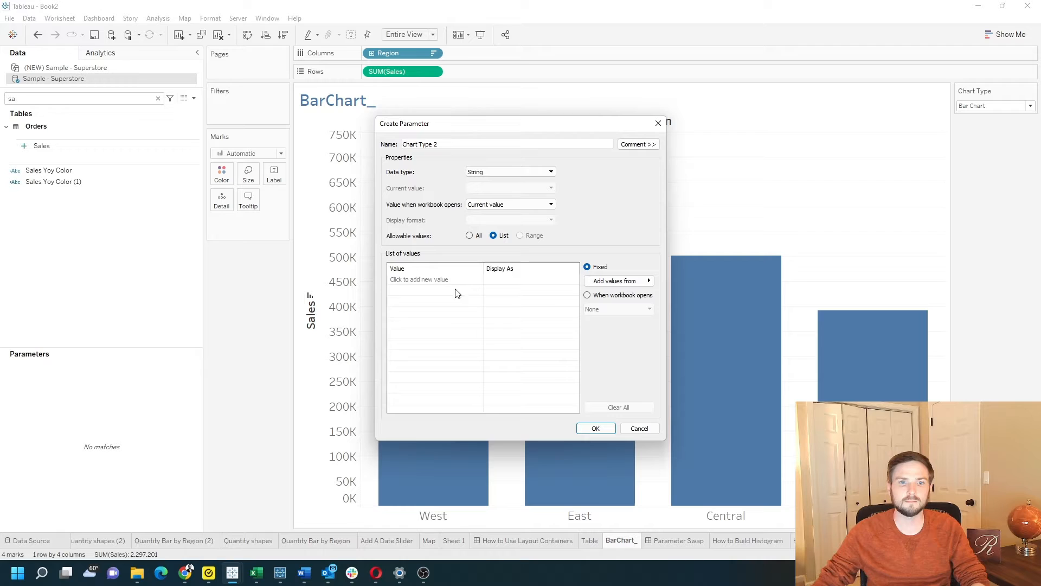
{"action": "type", "text": "Bar"}
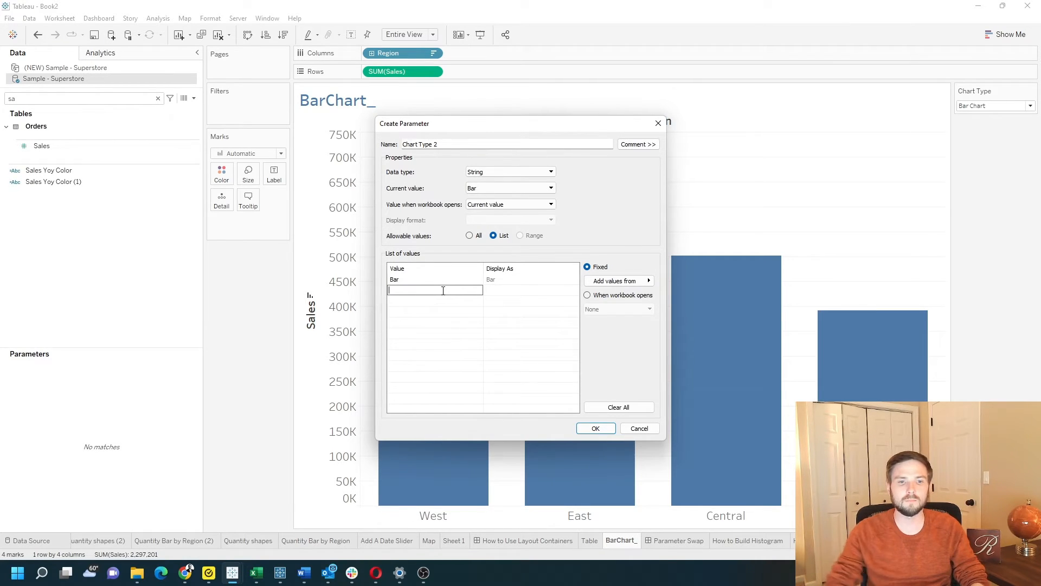
{"action": "type", "text": "Table"}
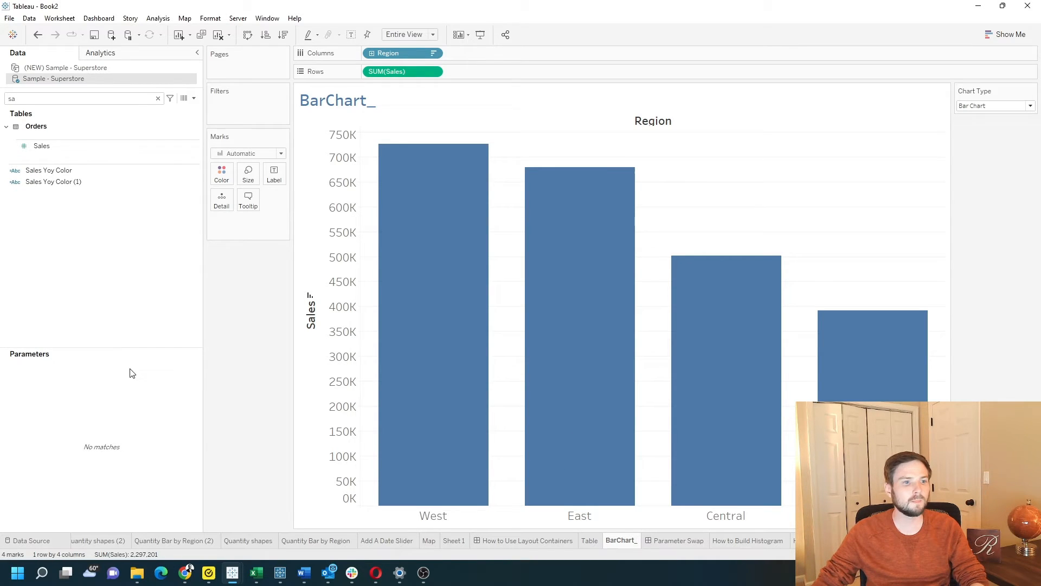
- Find Chart Type 2 via 'char' search and show its selector on the worksheet
{"action": "type", "text": "char"}
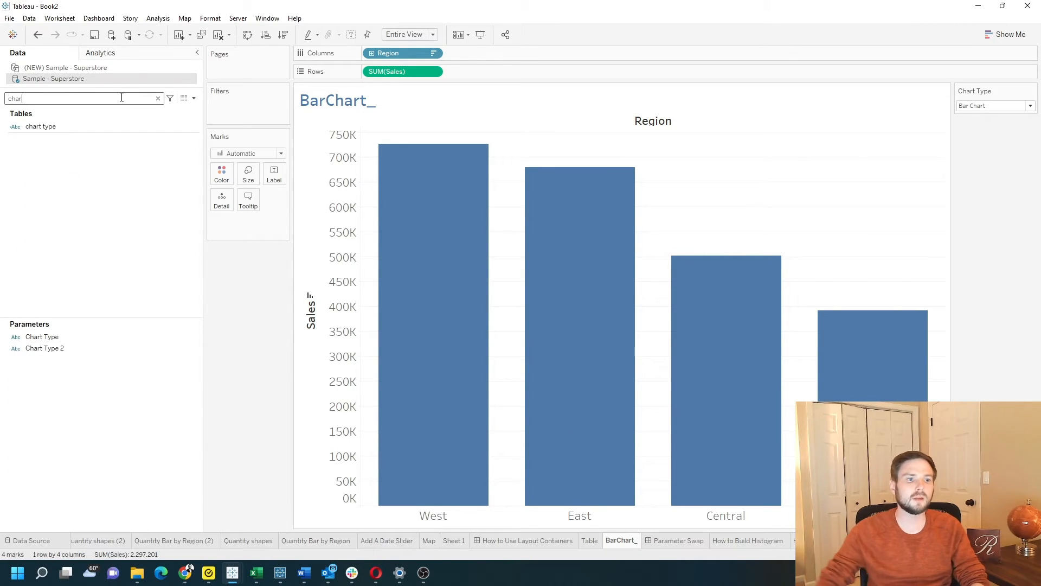
{"action": "mouse_move", "coordinate": [219, 354]}
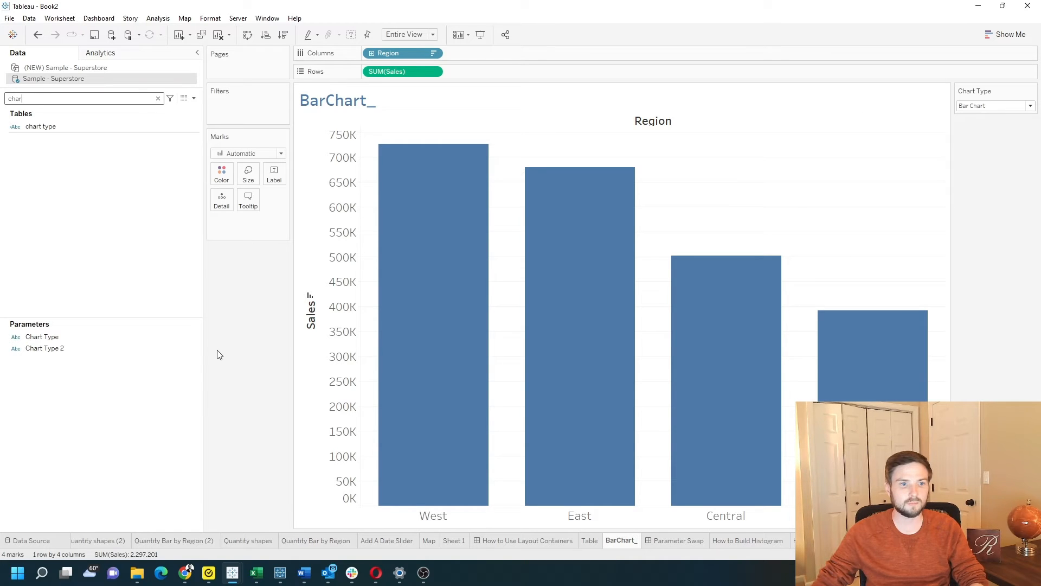
{"action": "left_click", "coordinate": [44, 348]}
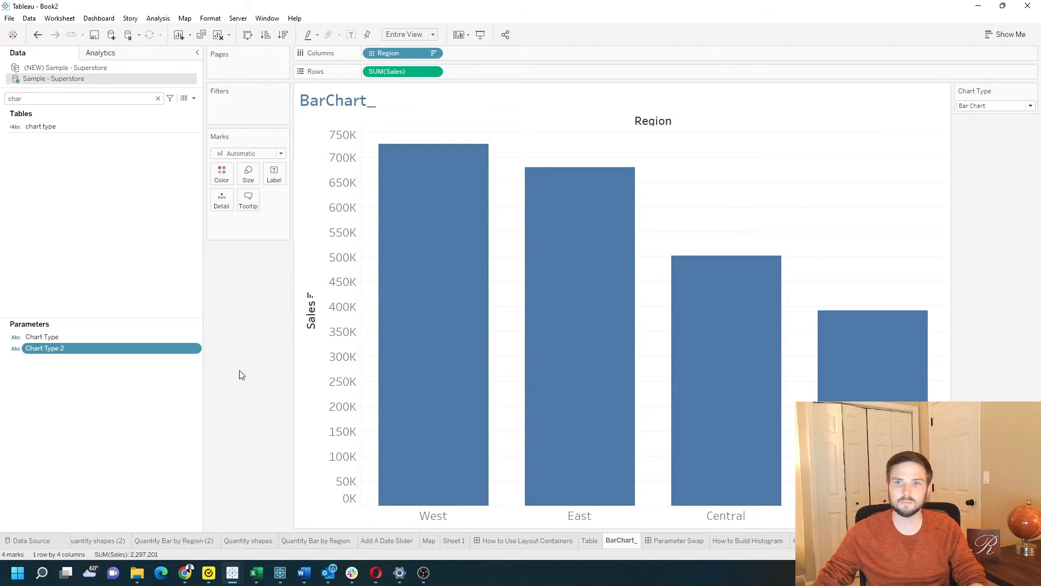
{"action": "left_click", "coordinate": [1032, 91]}
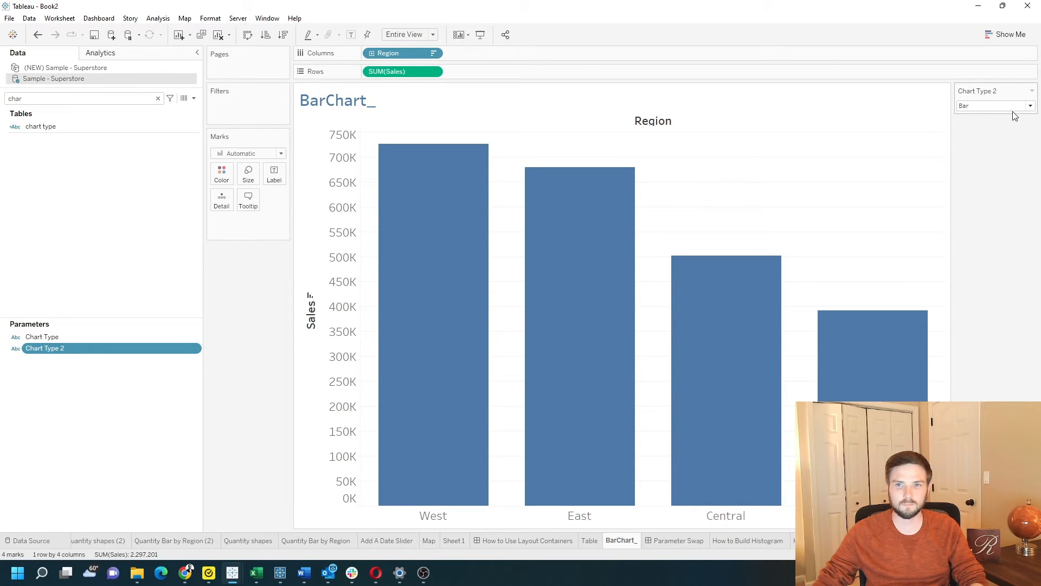
{"action": "mouse_move", "coordinate": [433, 153]}
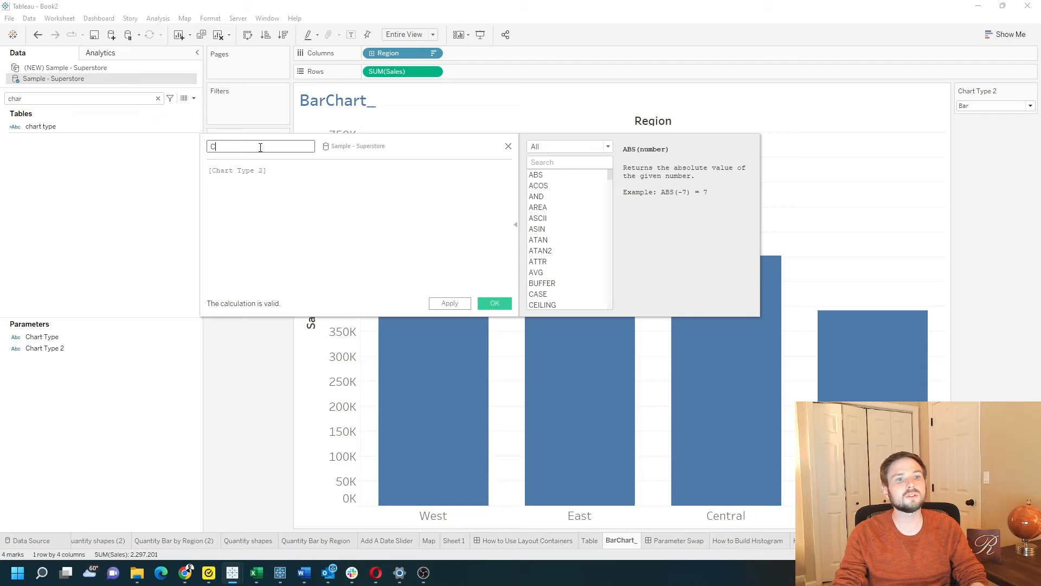
- Save a calculated field Chart Type 2 defined as [Chart Type 2]
{"action": "type", "text": "Chart Type 2"}
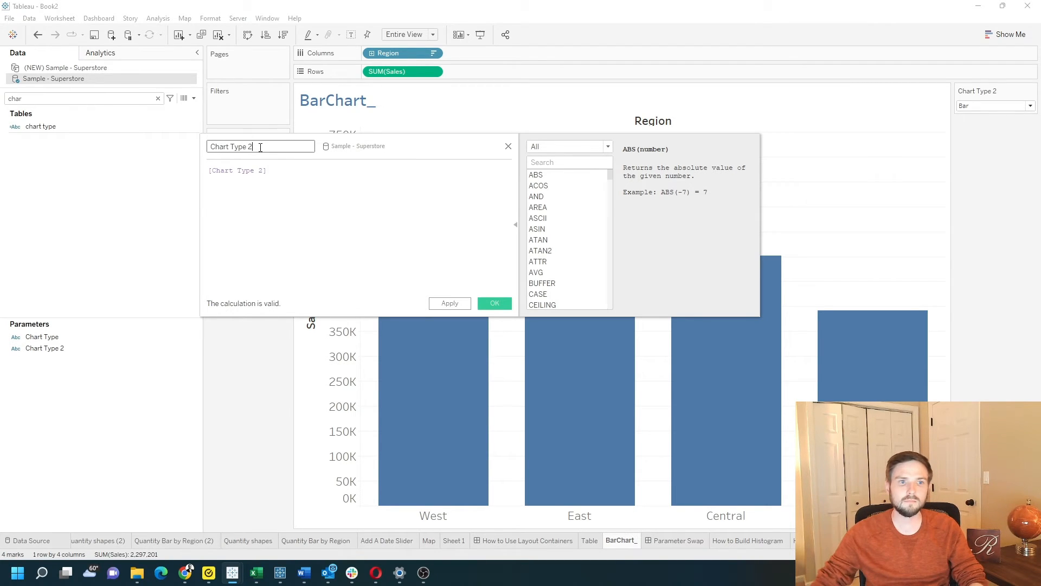
{"action": "left_click", "coordinate": [495, 303]}
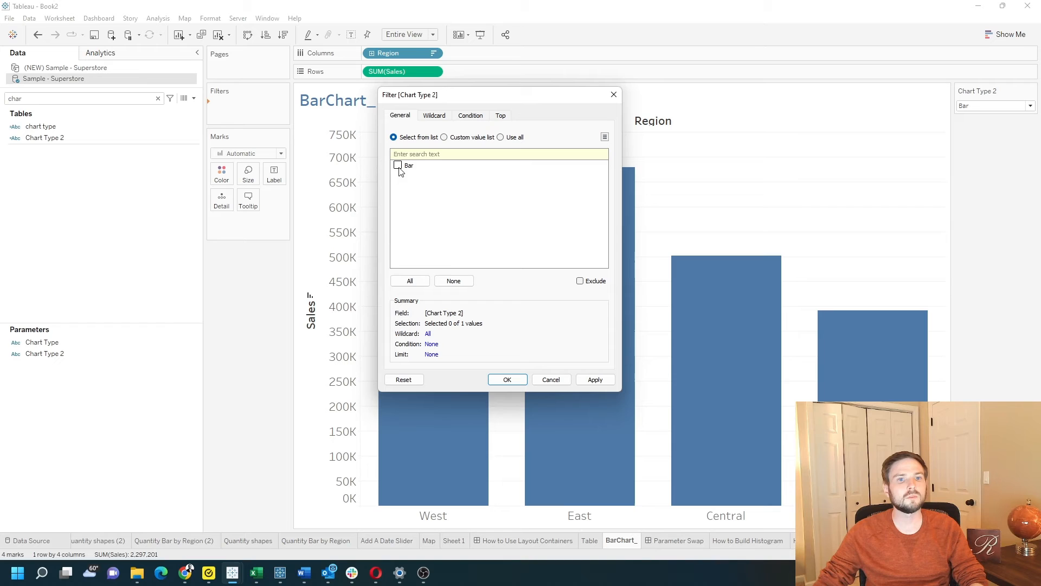
- Filter BarChart_ on Chart Type 2 = Bar, verify bars vanish on Table and return on Bar
{"action": "left_click", "coordinate": [399, 165]}
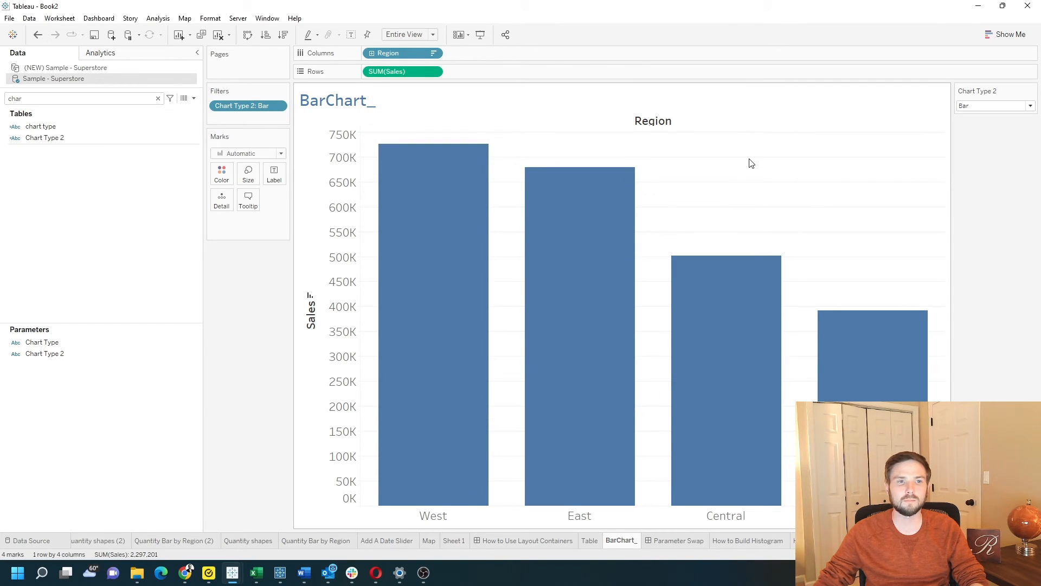
{"action": "left_click", "coordinate": [337, 100]}
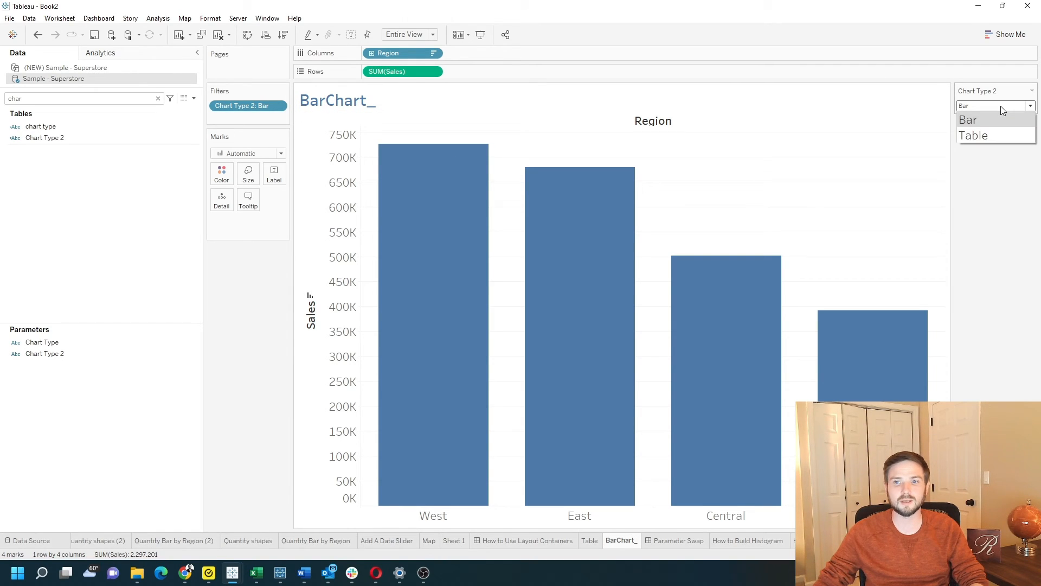
{"action": "left_click", "coordinate": [974, 135]}
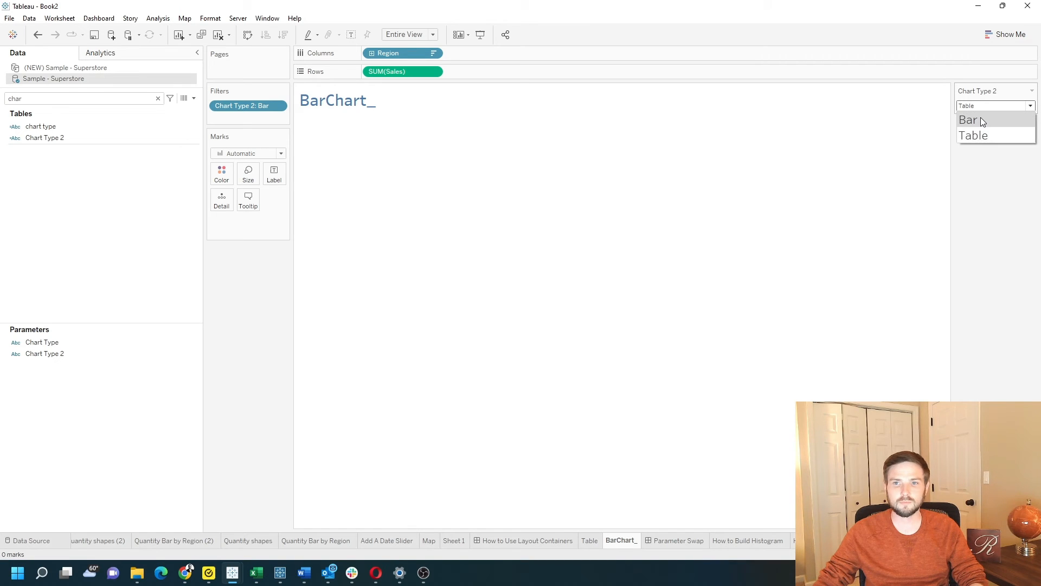
{"action": "left_click", "coordinate": [969, 119]}
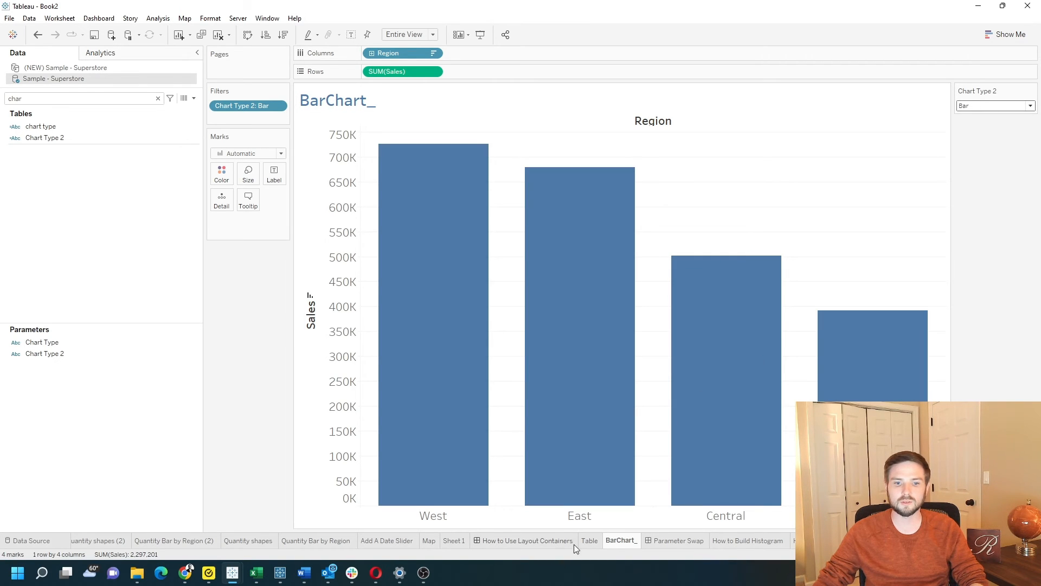
{"action": "left_click", "coordinate": [589, 540]}
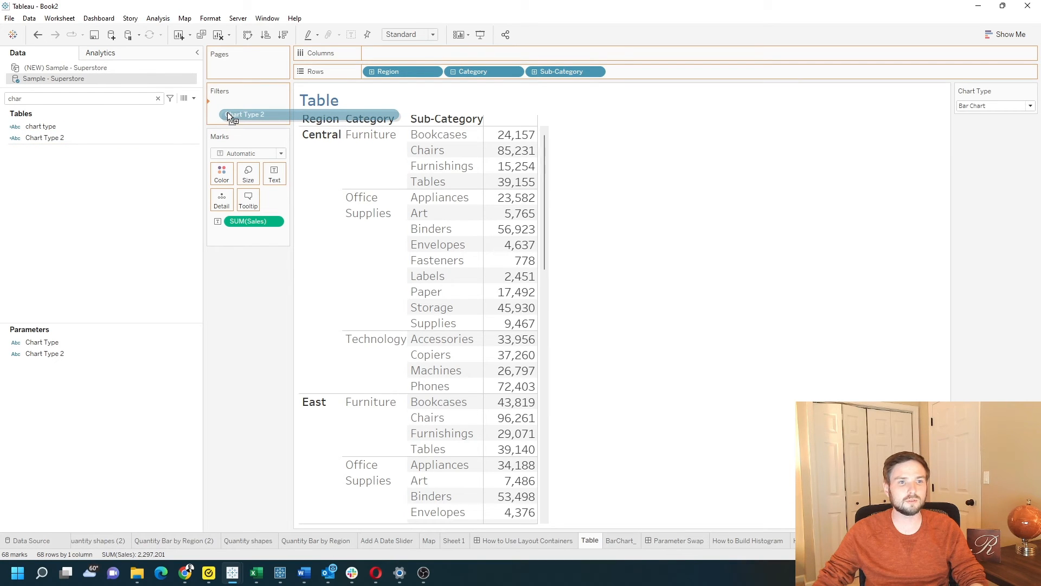
- Add Chart Type 2 as a filter on the Table sheet and set the parameter to Table
{"action": "left_click", "coordinate": [247, 114]}
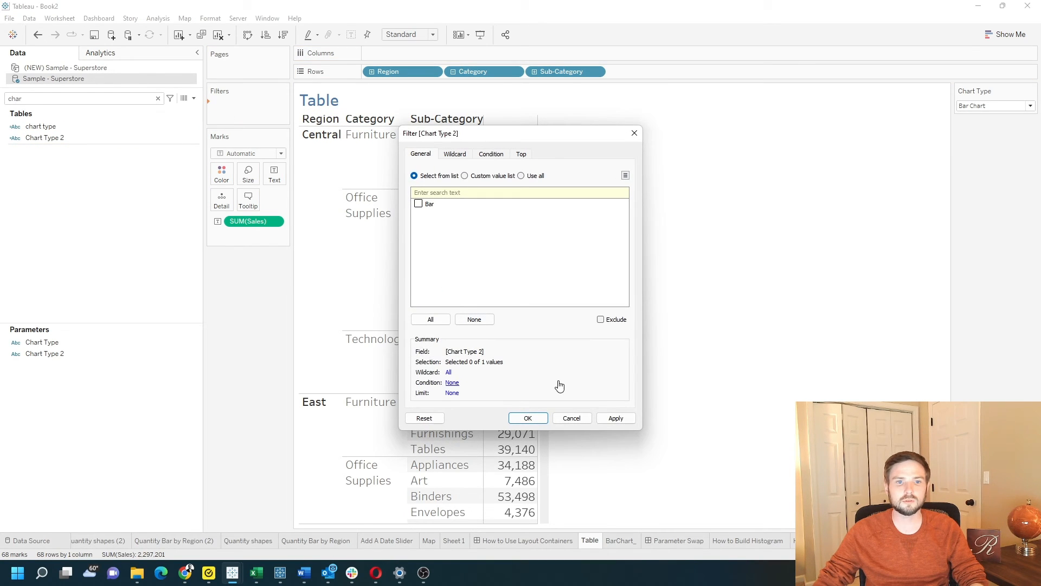
{"action": "left_click", "coordinate": [527, 418]}
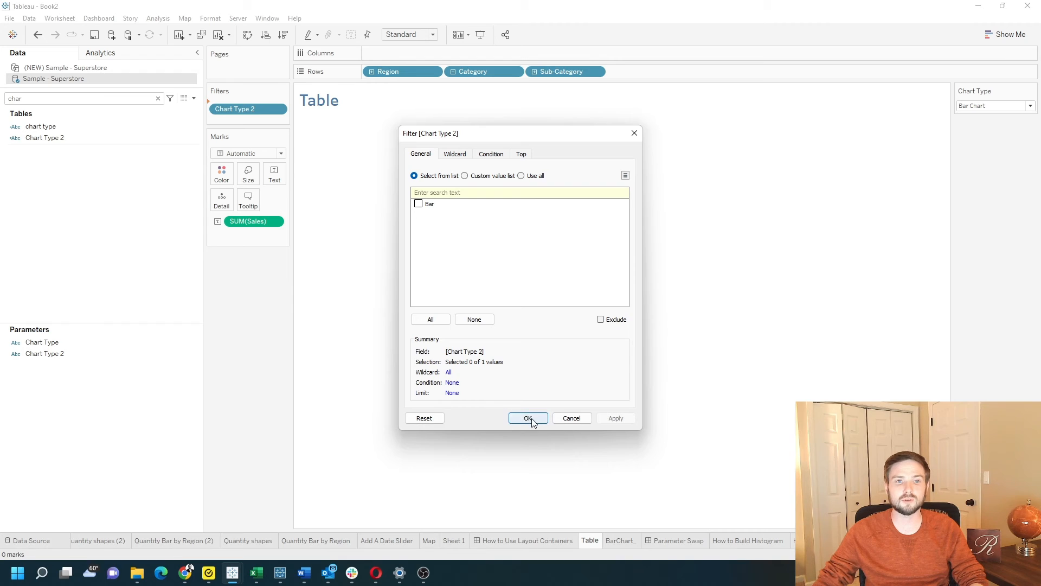
{"action": "left_click", "coordinate": [527, 418]}
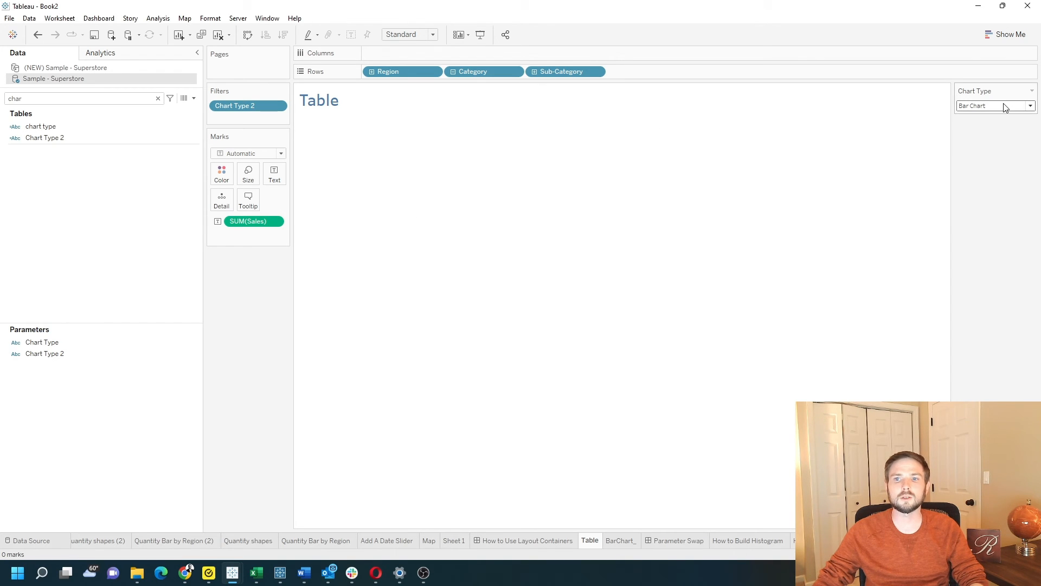
{"action": "left_click", "coordinate": [1028, 105]}
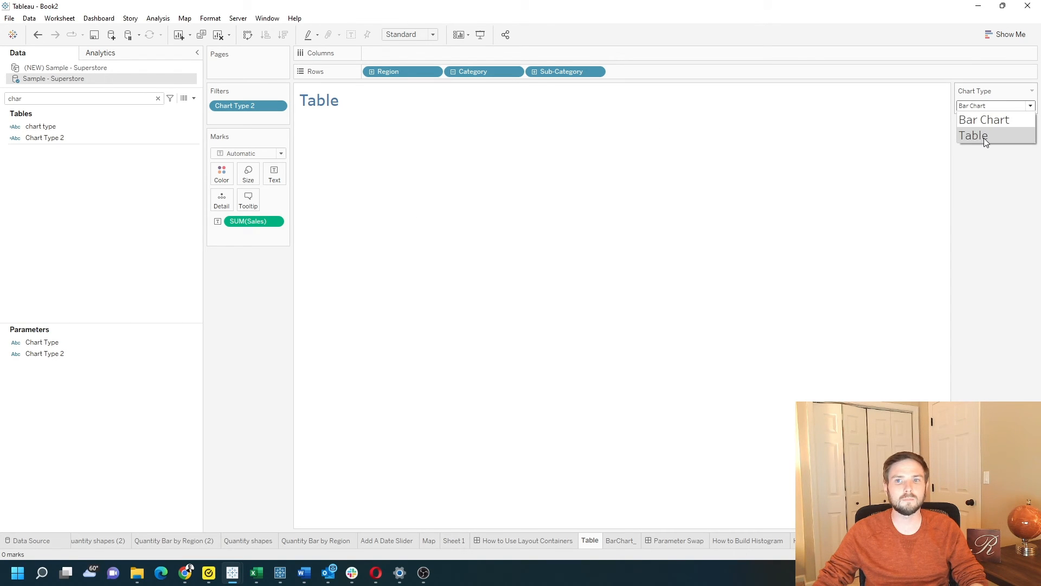
{"action": "right_click", "coordinate": [44, 354]}
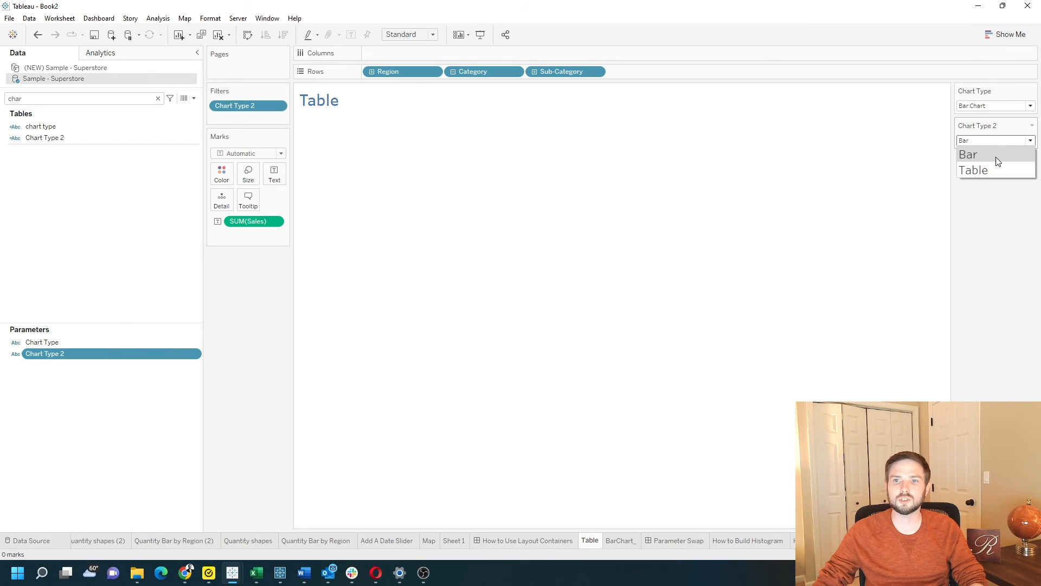
{"action": "left_click", "coordinate": [972, 170]}
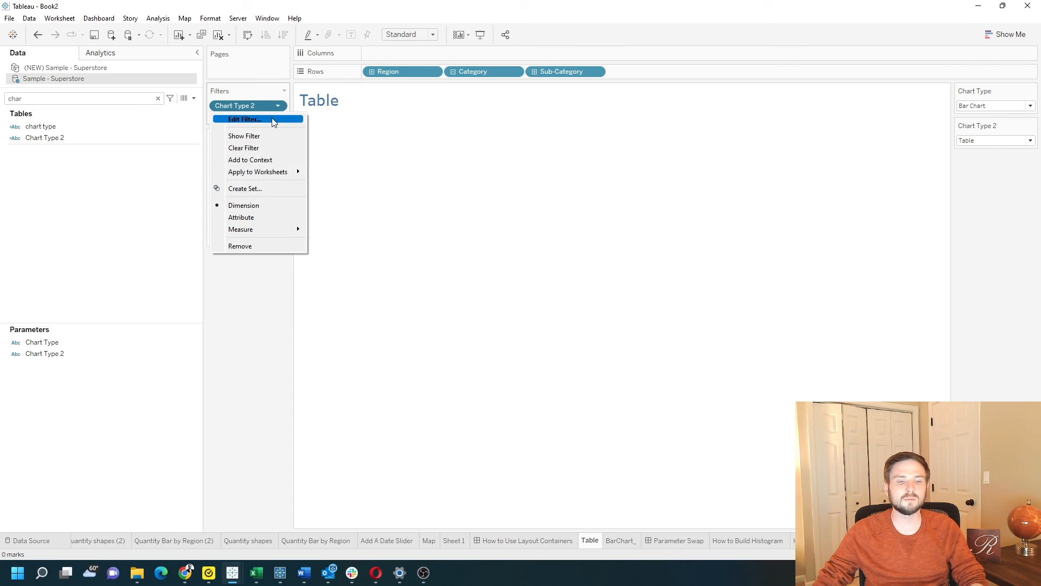
- Include only Table in the Chart Type 2 filter and test switching the parameter
{"action": "left_click", "coordinate": [244, 120]}
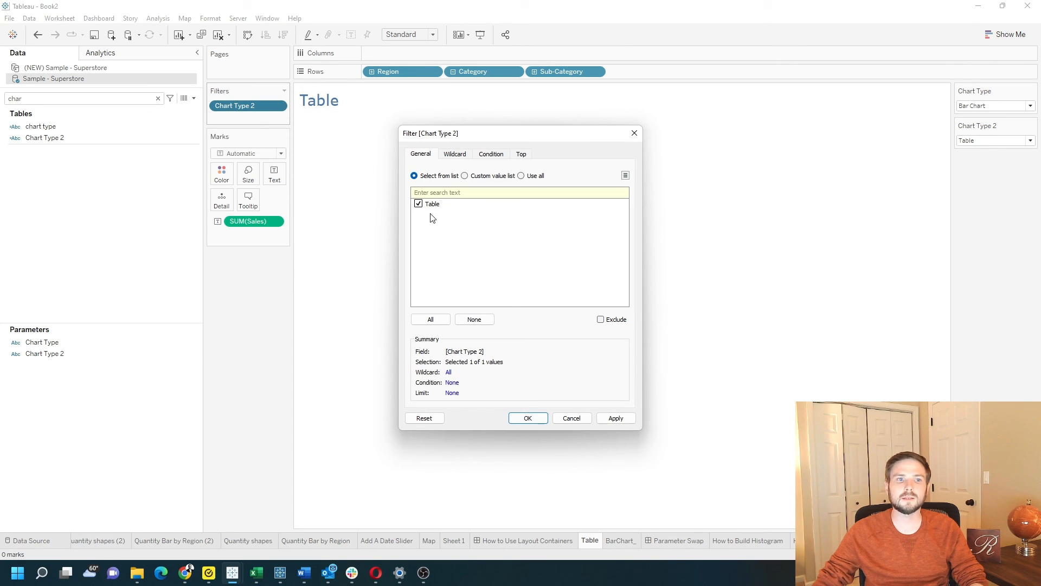
{"action": "left_click", "coordinate": [615, 418]}
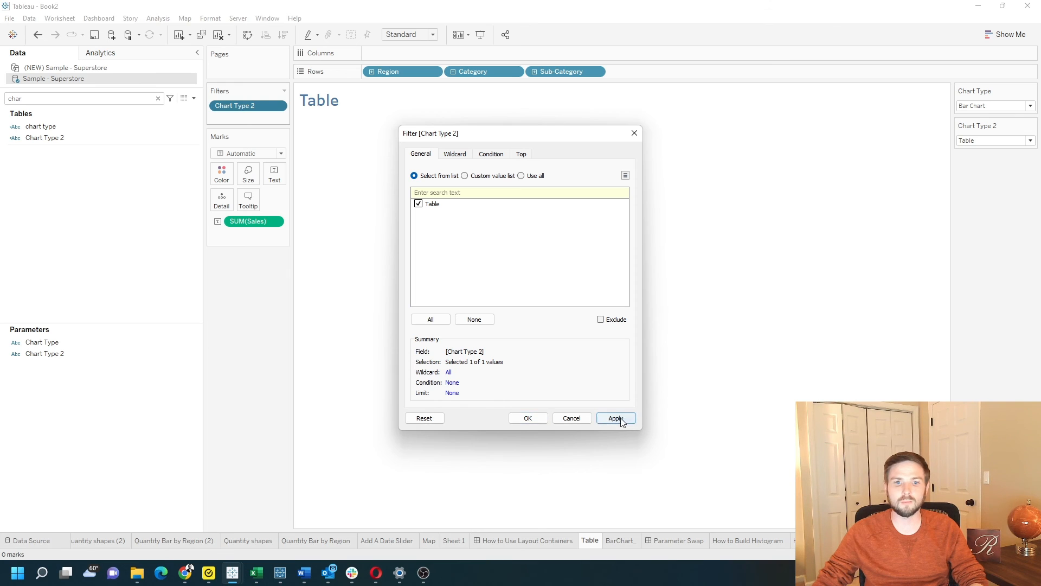
{"action": "left_click", "coordinate": [614, 418]}
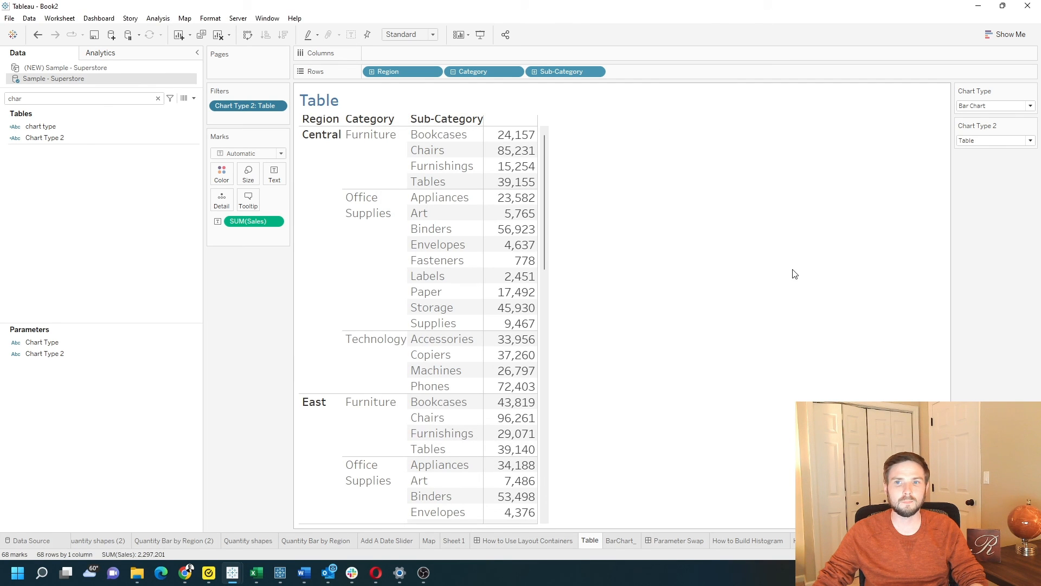
{"action": "left_click", "coordinate": [993, 140]}
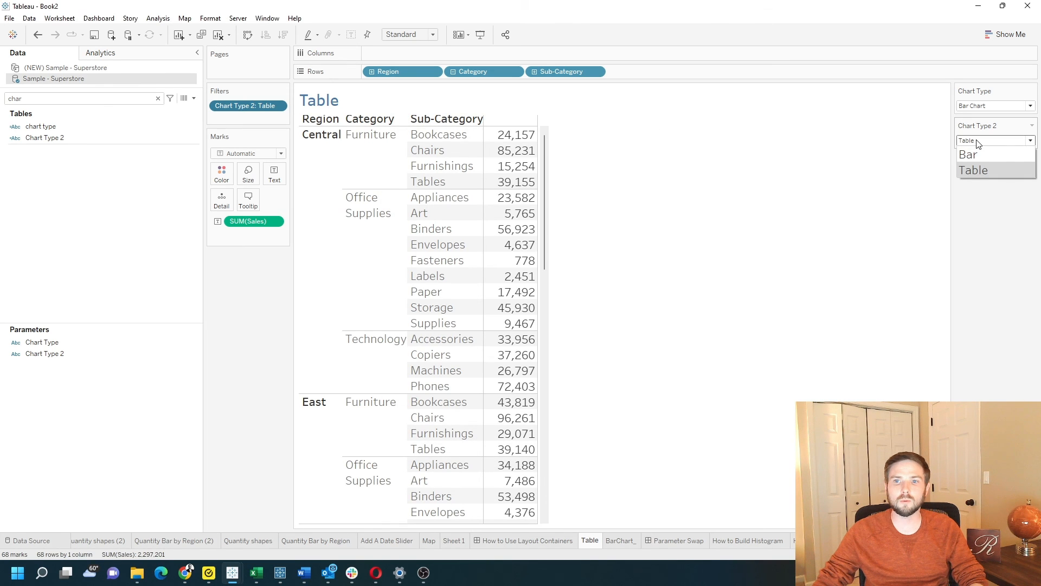
{"action": "left_click", "coordinate": [969, 154]}
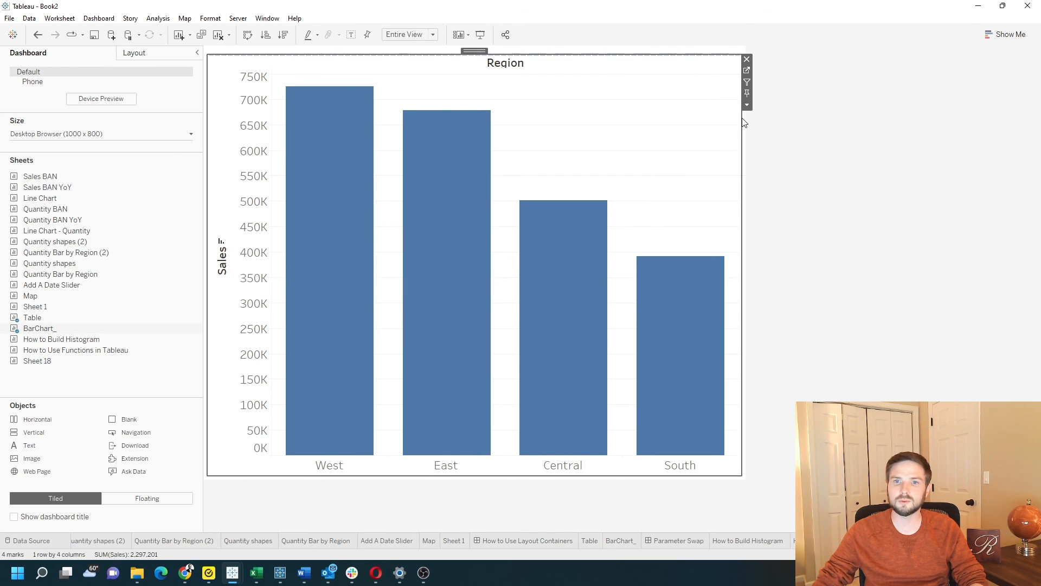
- Switch the dashboard's Chart Type 2 control from Table to Bar to show the Sales bars
{"action": "left_click", "coordinate": [747, 104]}
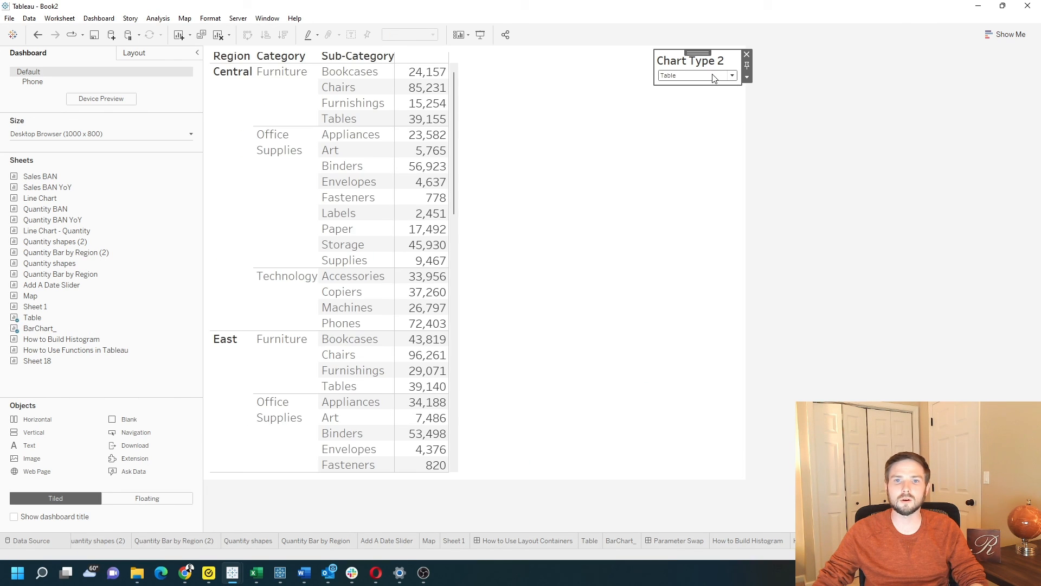
{"action": "left_click", "coordinate": [696, 74]}
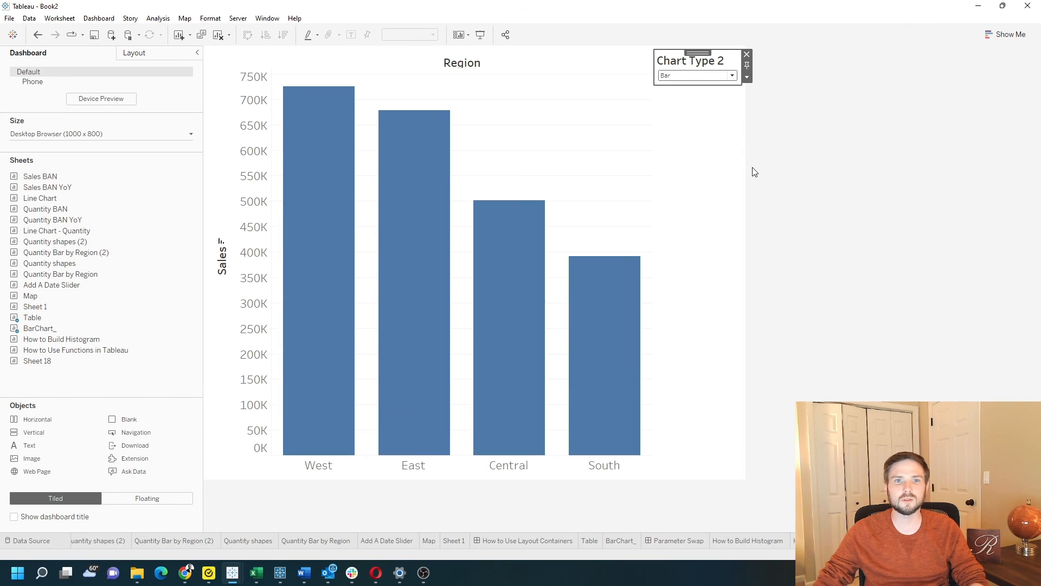